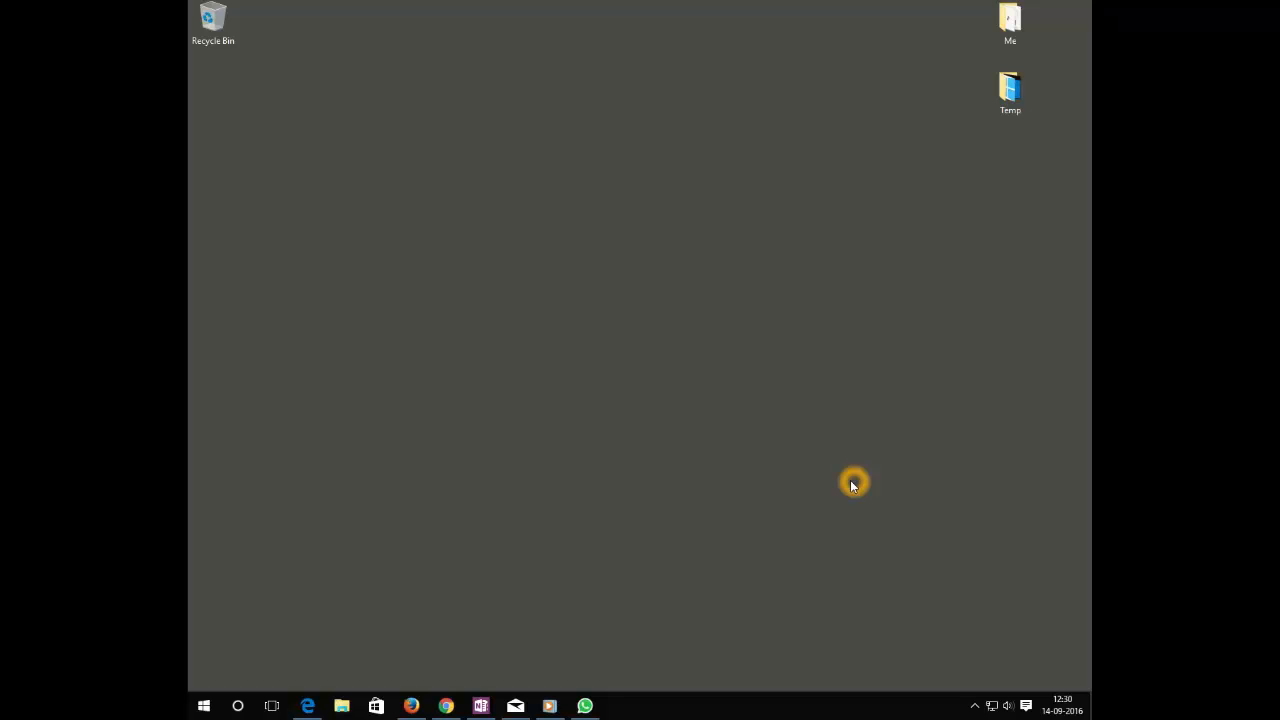
pyautogui.moveTo(730, 705)
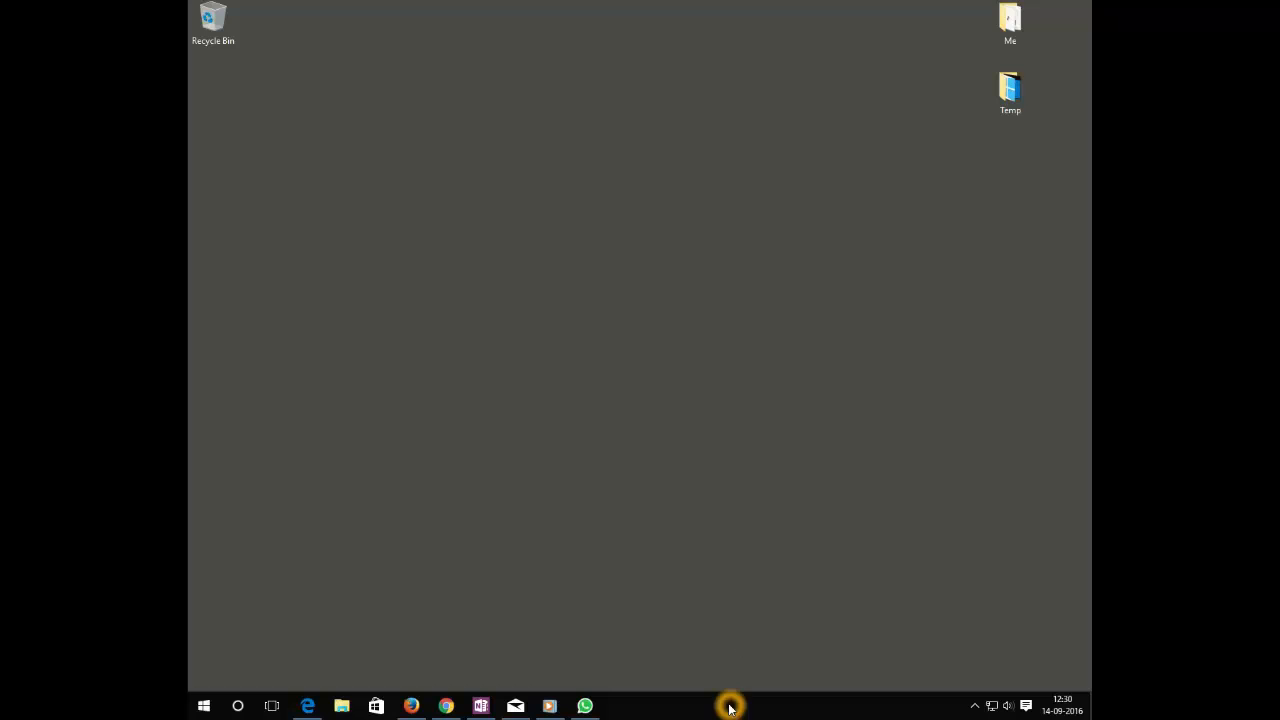
# - Right-click the bottom taskbar to bring up its context menu with Toolbars, Task Manager and Properties
pyautogui.rightClick(730, 705)
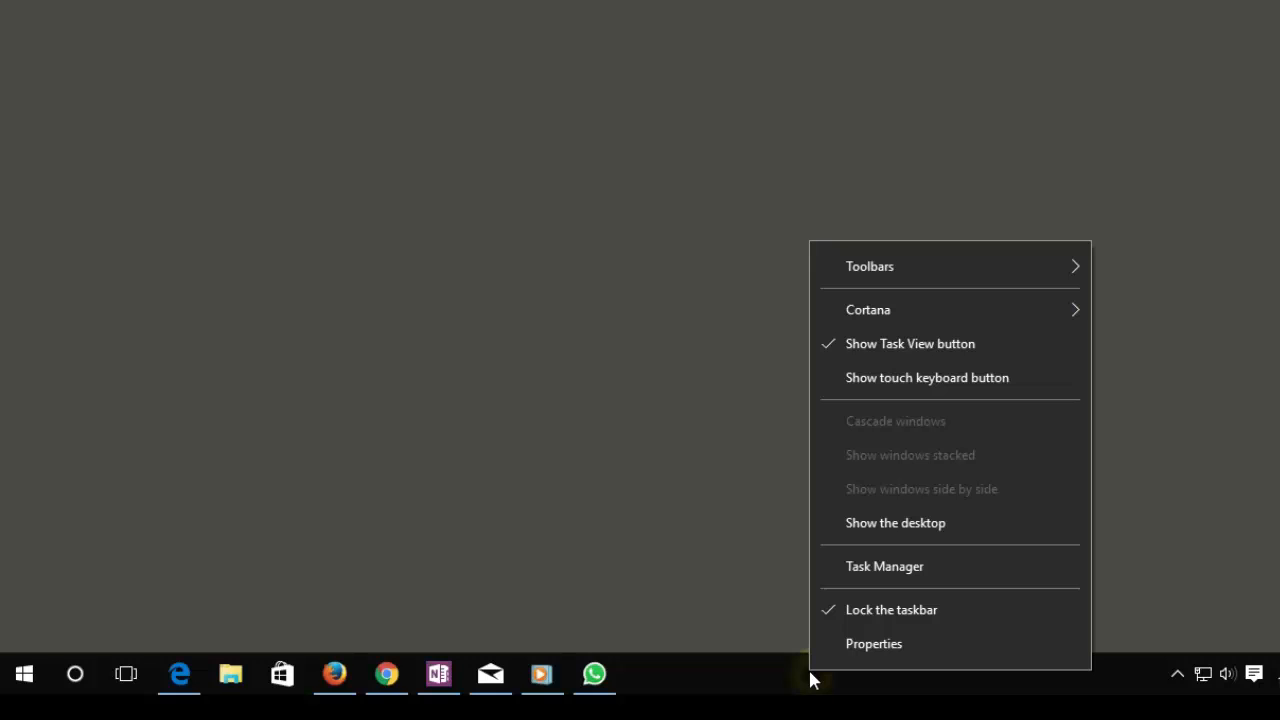
pyautogui.moveTo(873, 643)
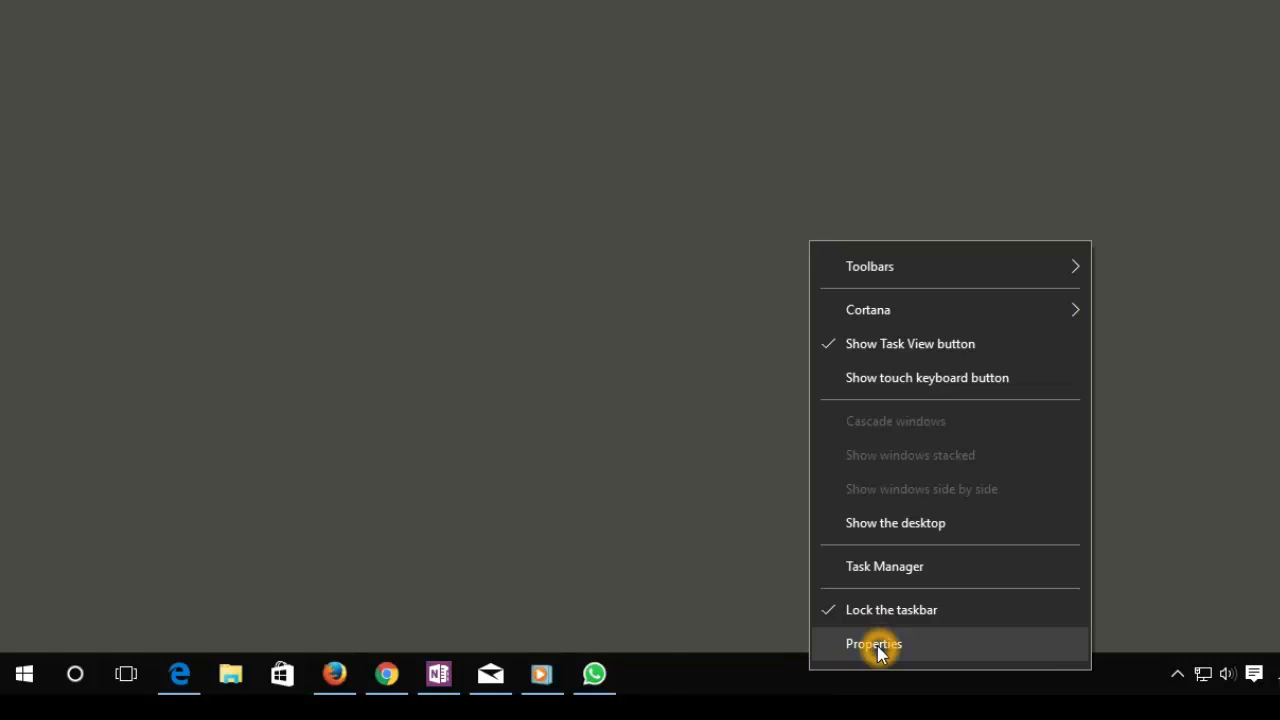
# - In Taskbar properties, set the location to Left, then Right, then finally Top
pyautogui.click(874, 643)
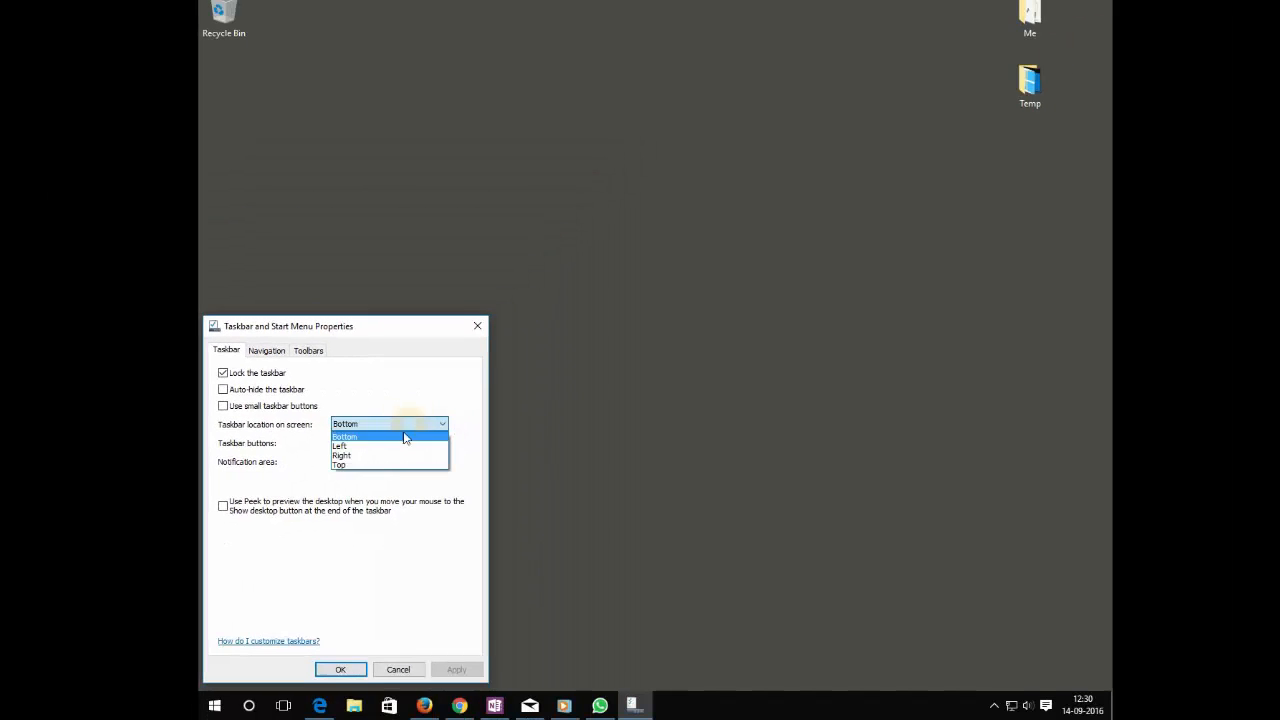
pyautogui.click(341, 445)
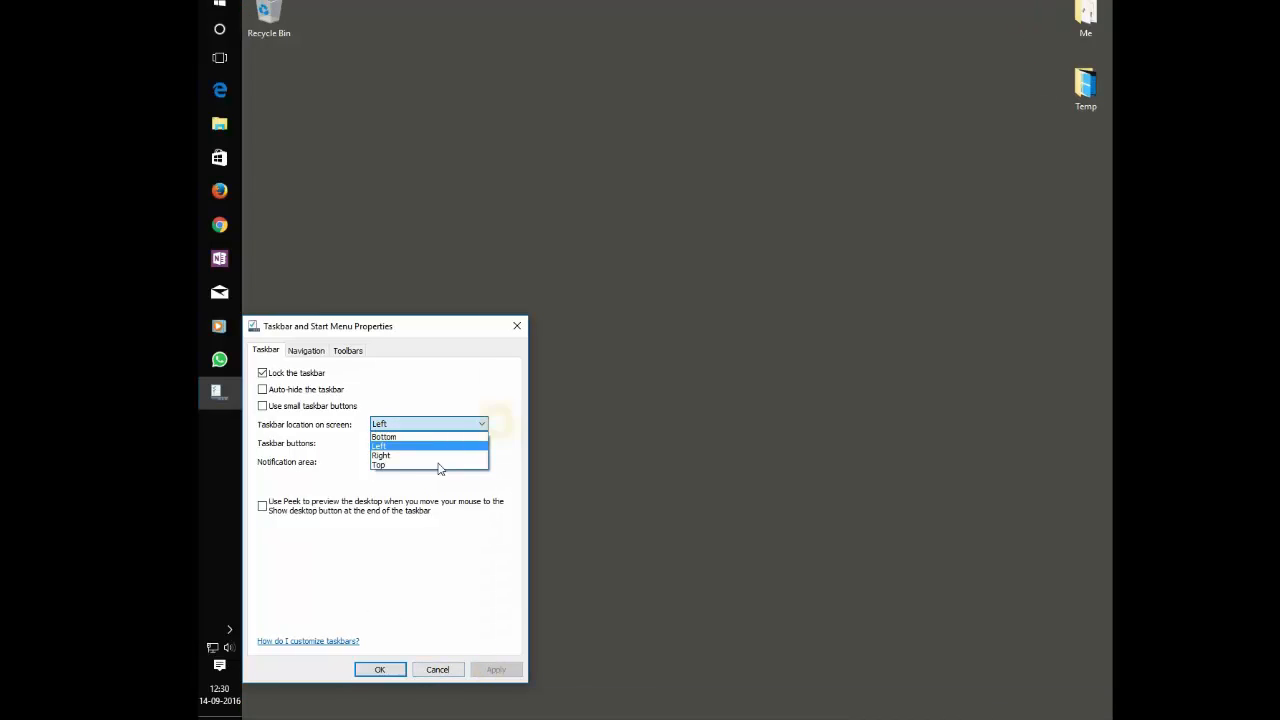
pyautogui.click(381, 455)
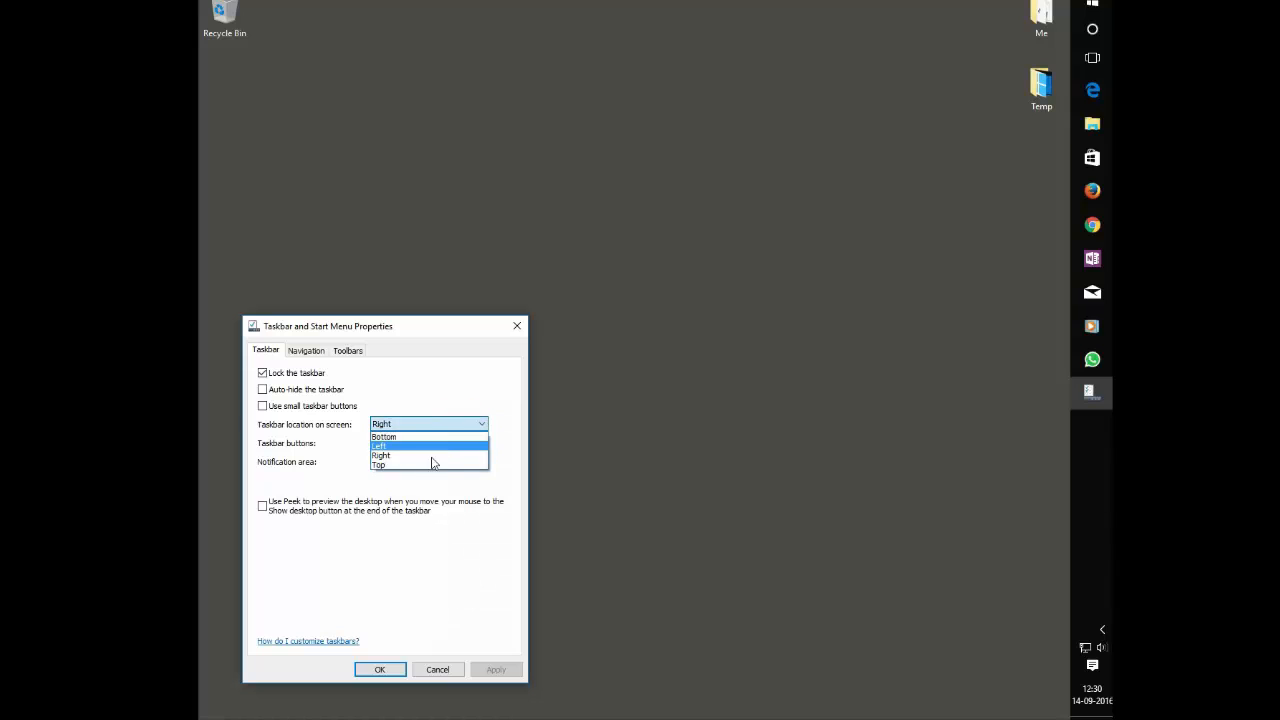
pyautogui.click(379, 464)
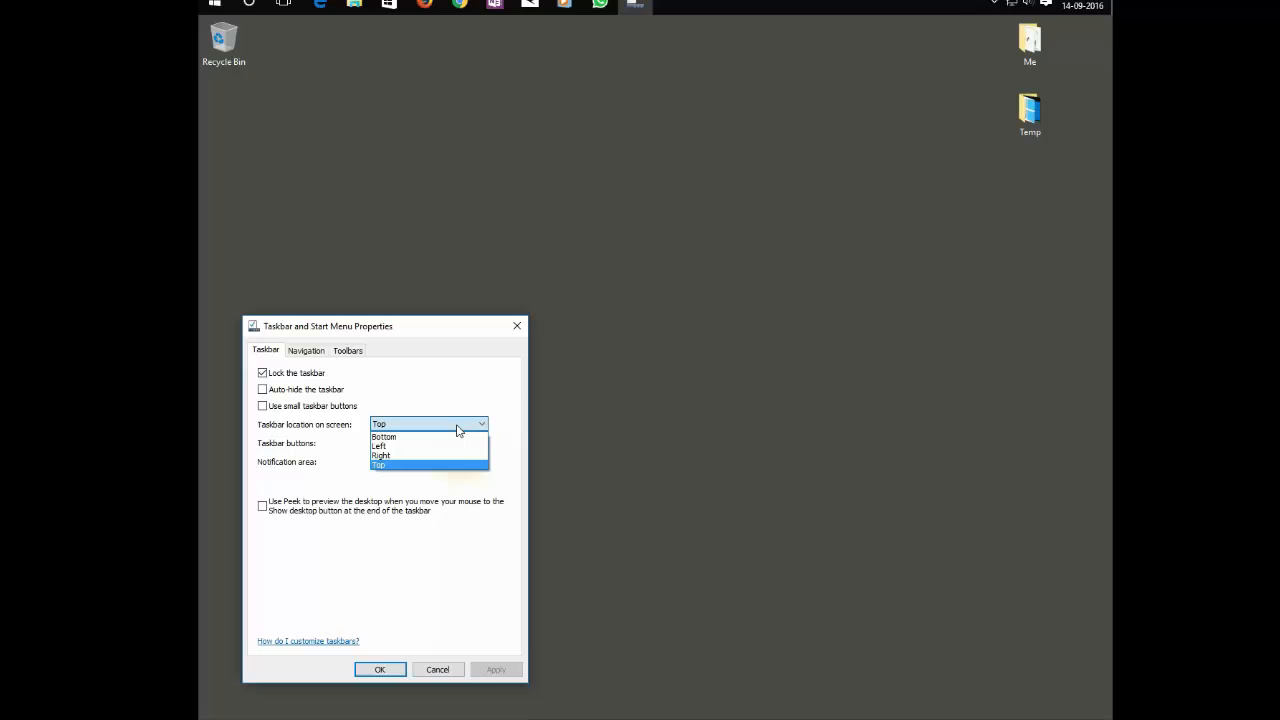
pyautogui.click(384, 437)
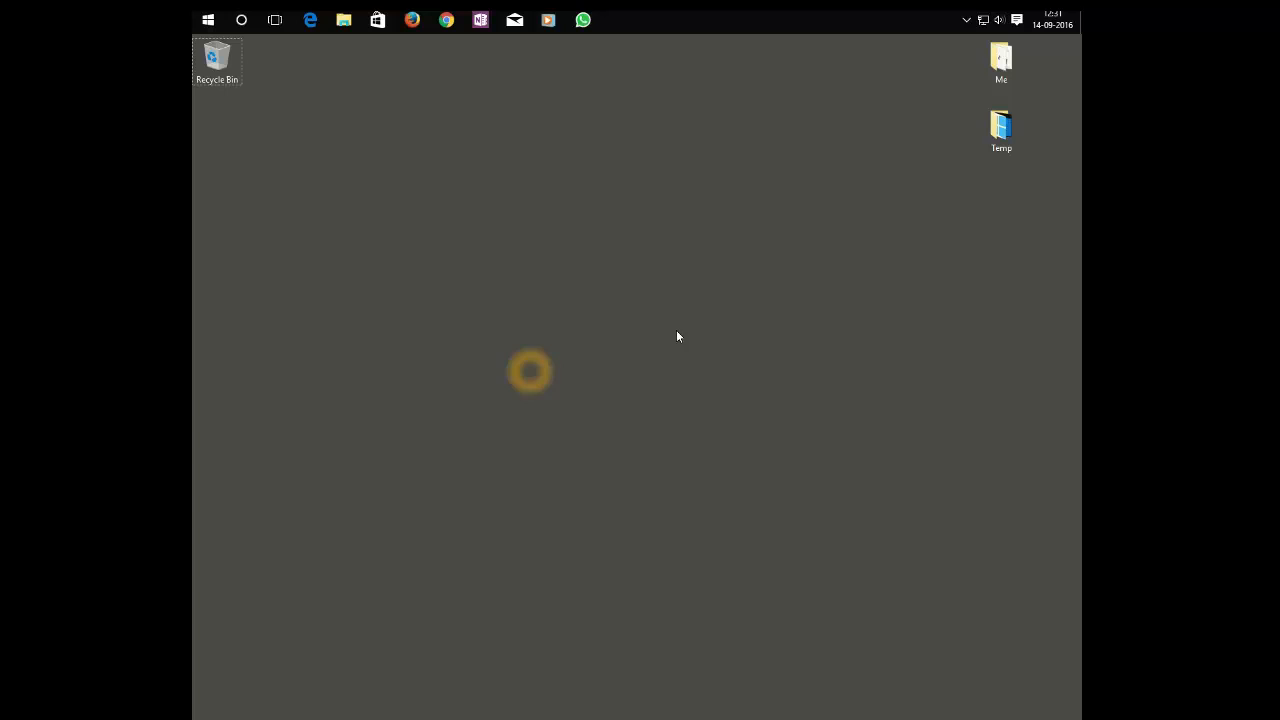
pyautogui.moveTo(700, 420)
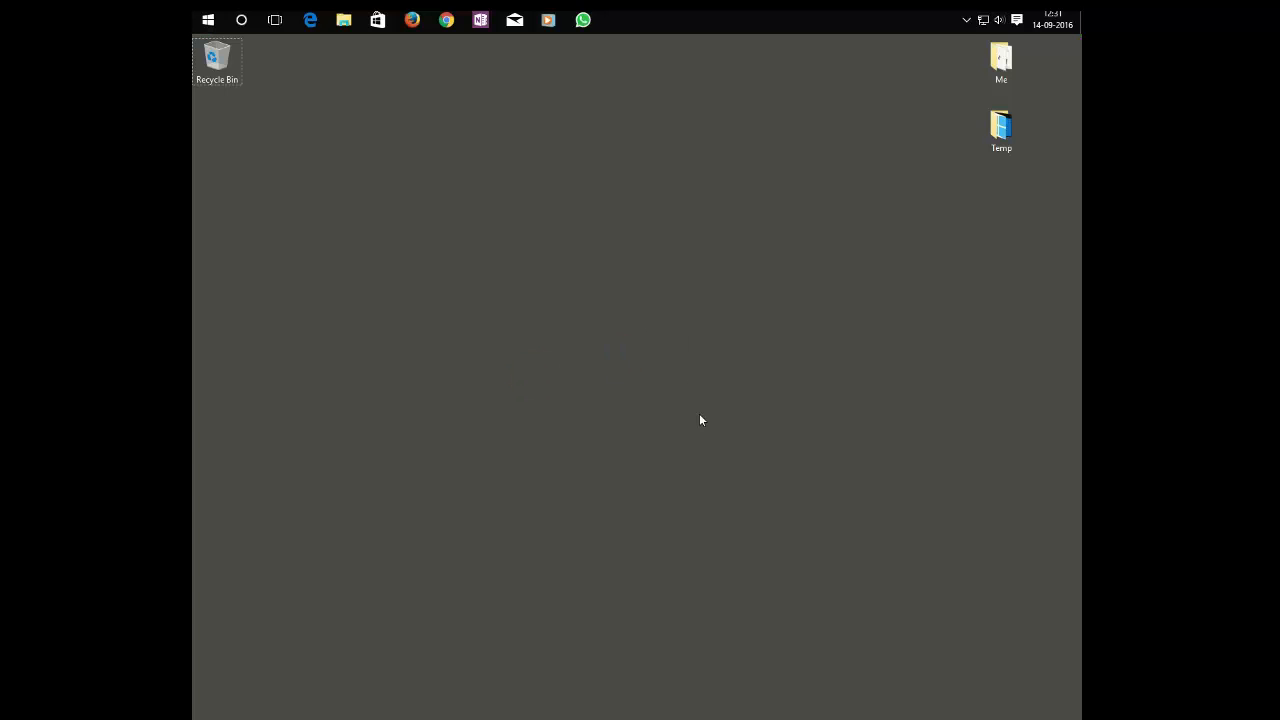
pyautogui.moveTo(705, 232)
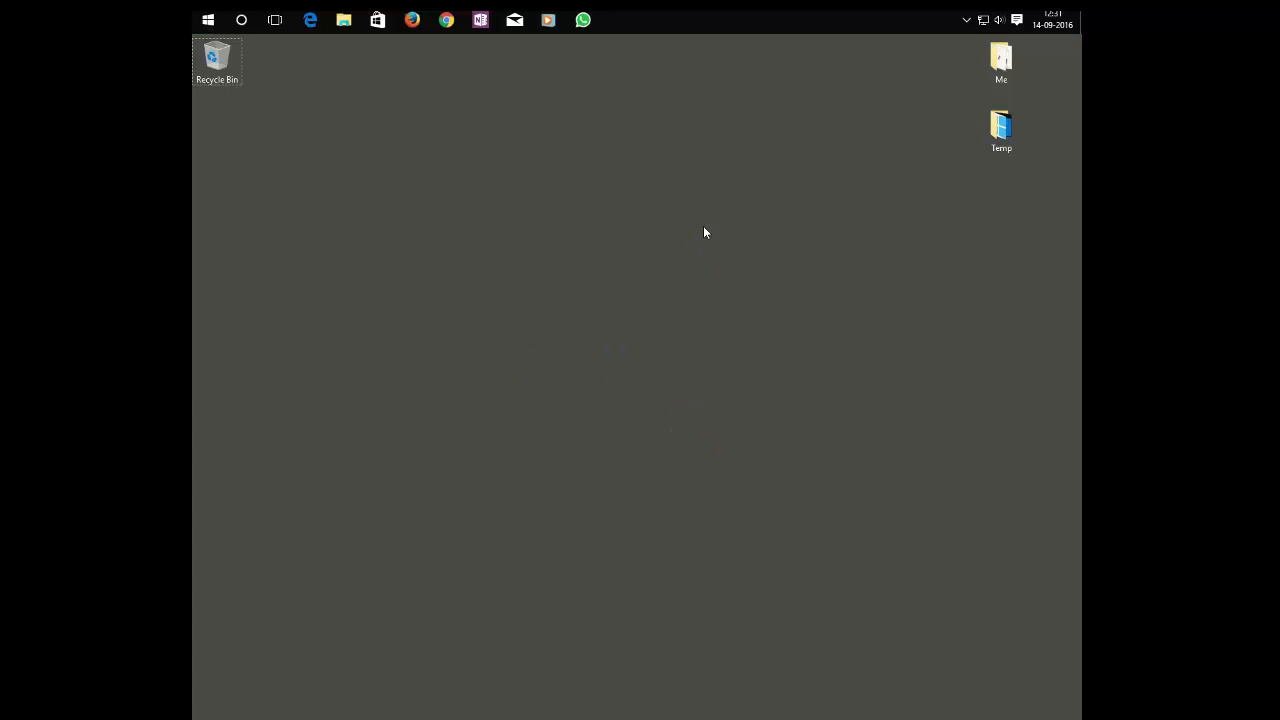
pyautogui.moveTo(693, 28)
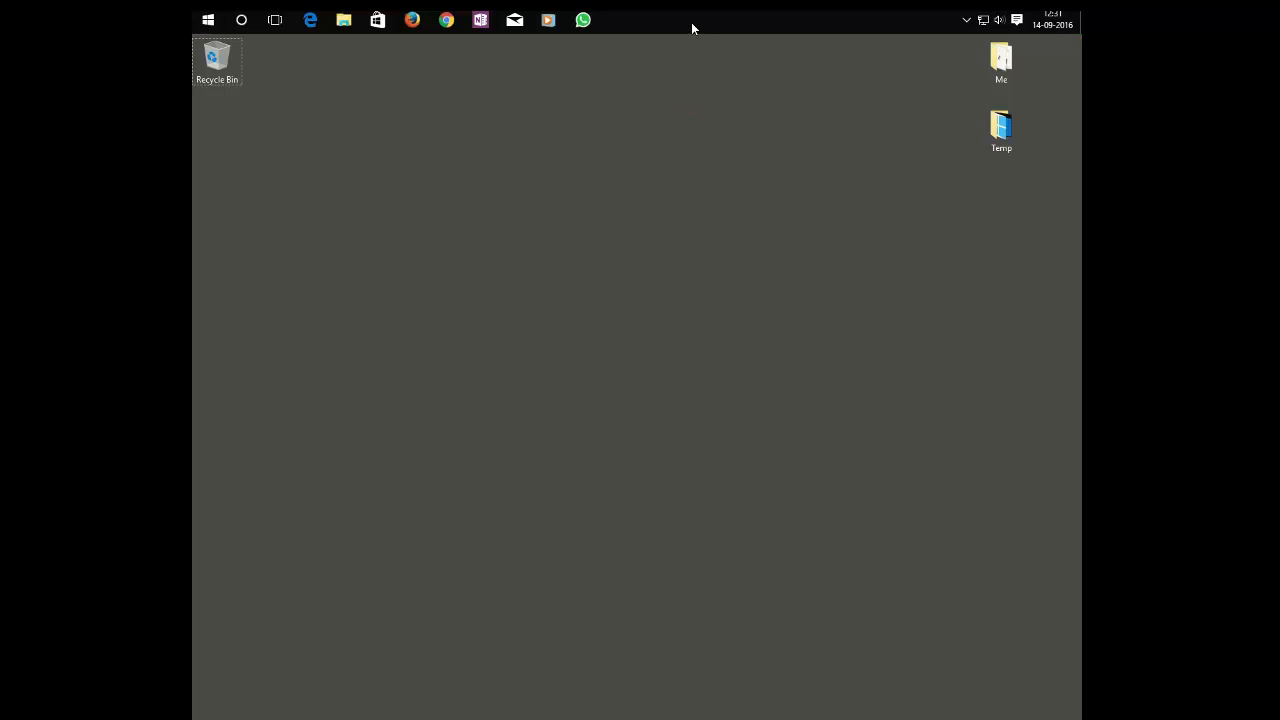
# - Right-click the top taskbar to show its menu with the Lock the taskbar option
pyautogui.click(689, 47)
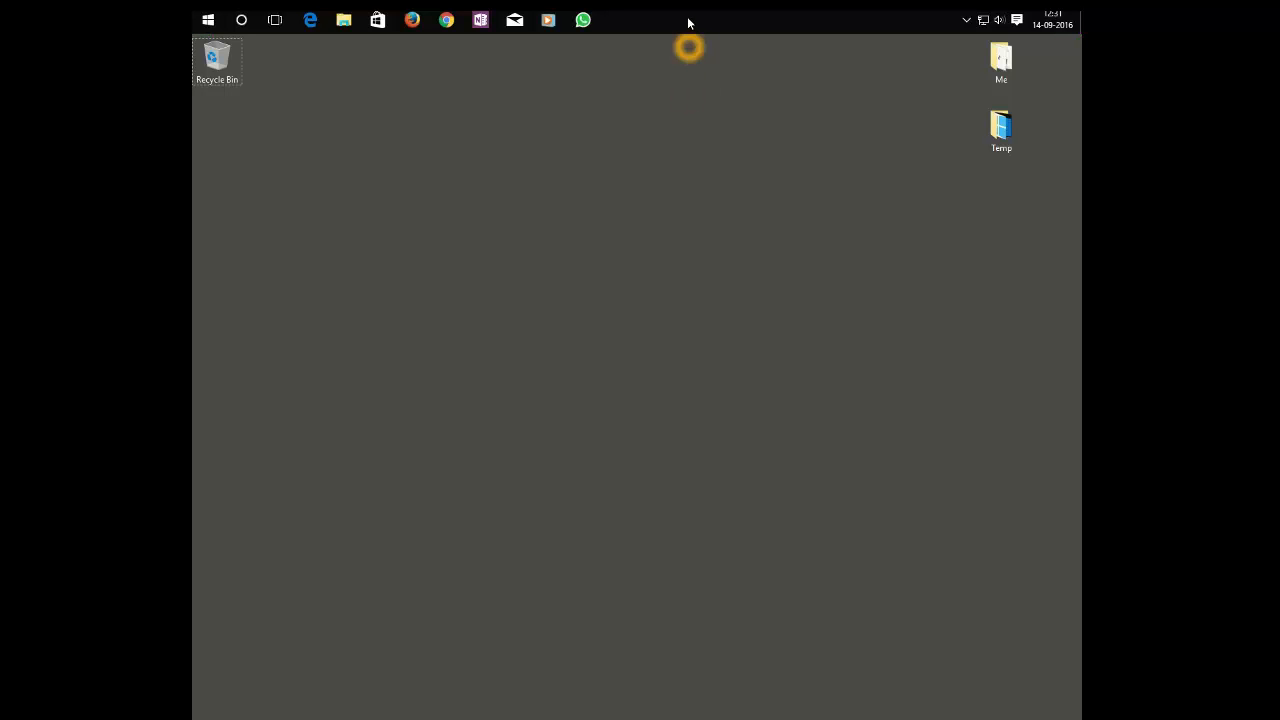
pyautogui.rightClick(688, 20)
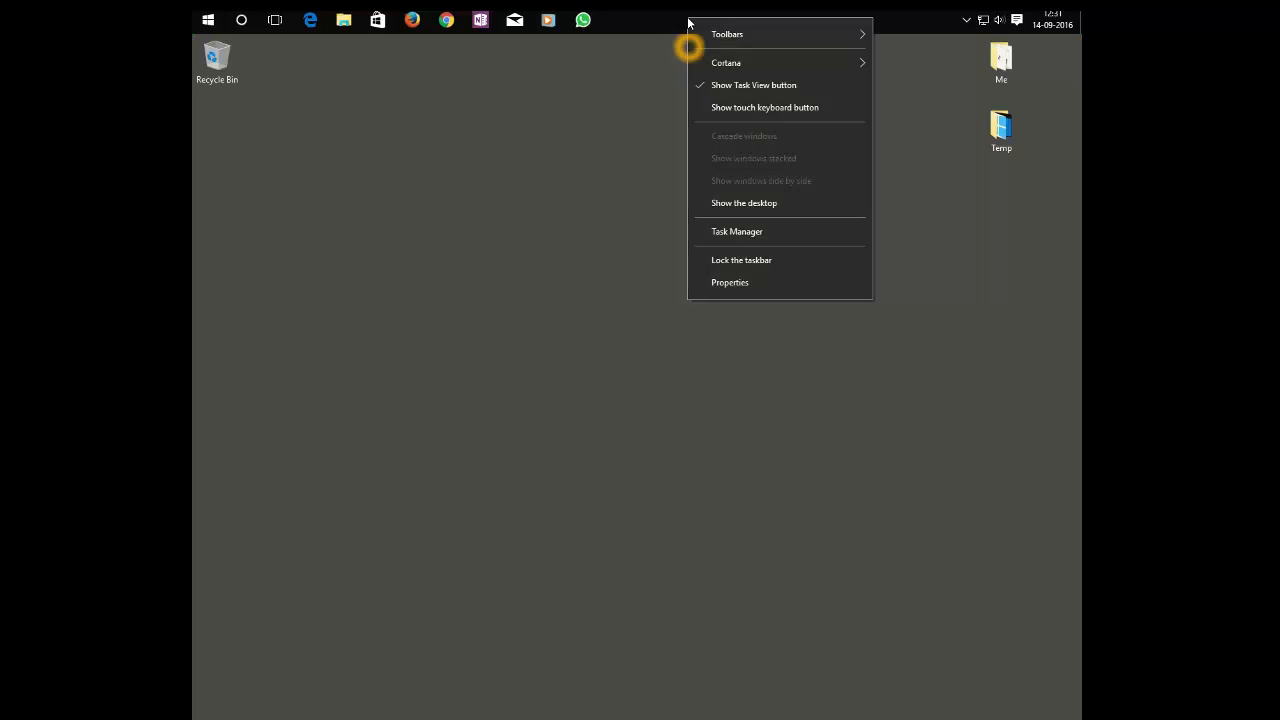
pyautogui.moveTo(772, 260)
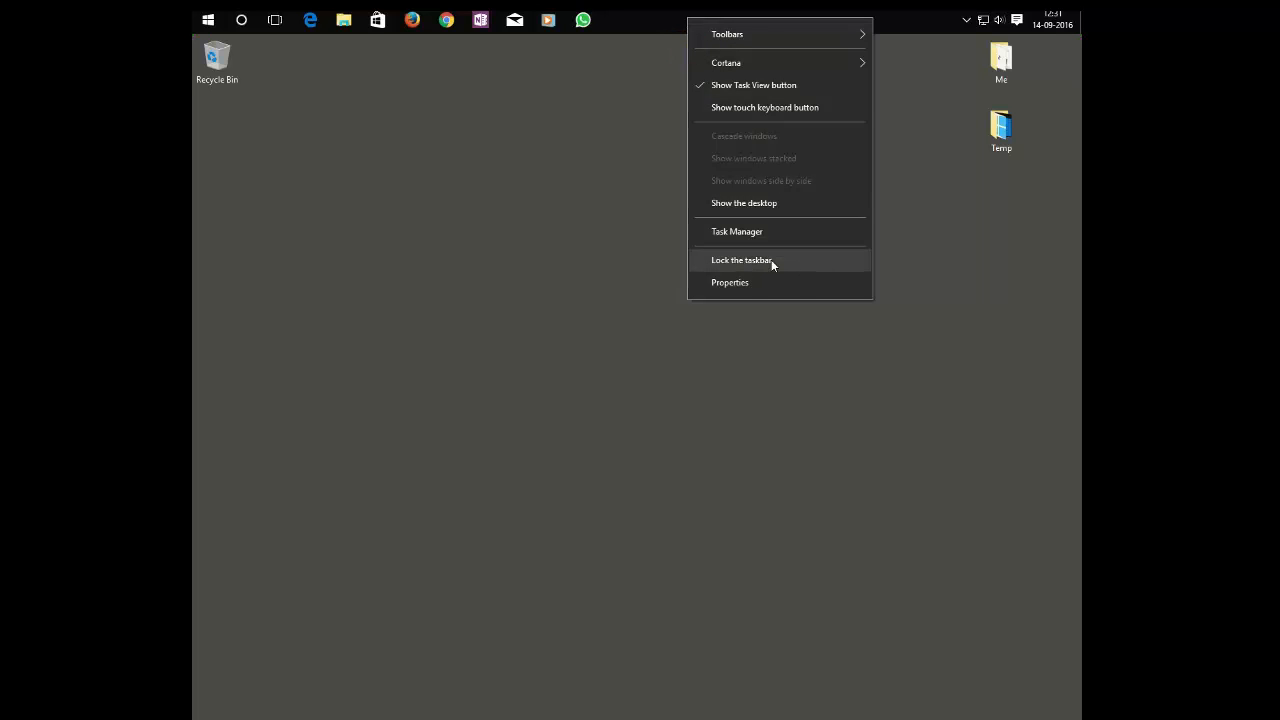